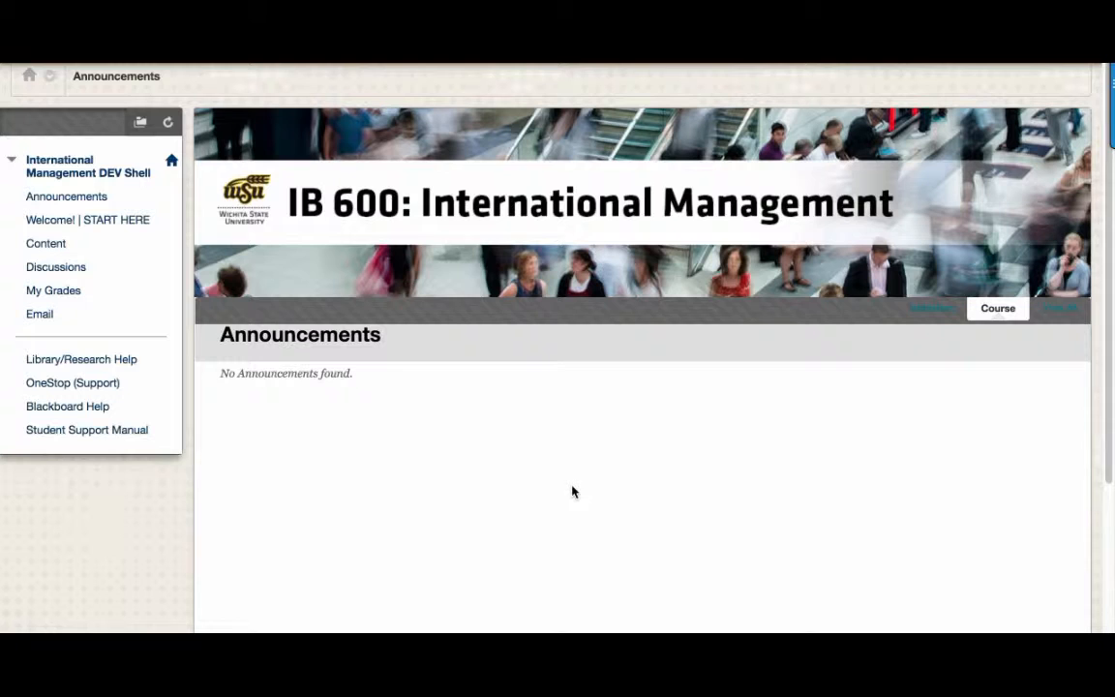
{"action": "mouse_move", "coordinate": [84, 225]}
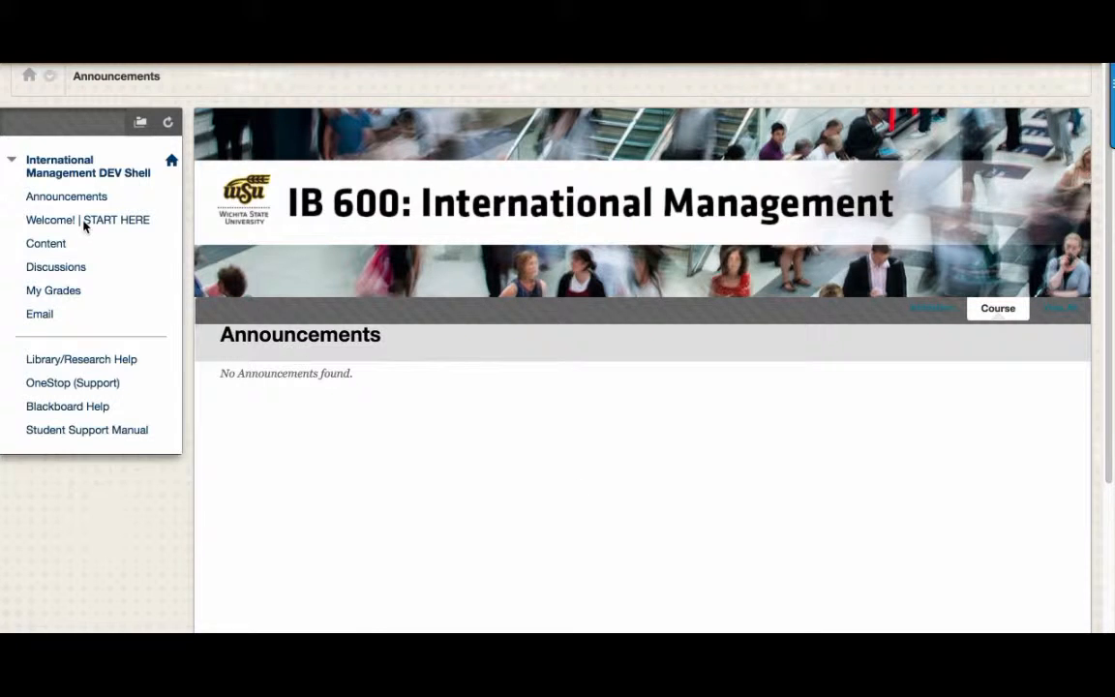
Open the Welcome! | START HERE page showing the Course Specific Manual contents.
{"action": "left_click", "coordinate": [87, 220]}
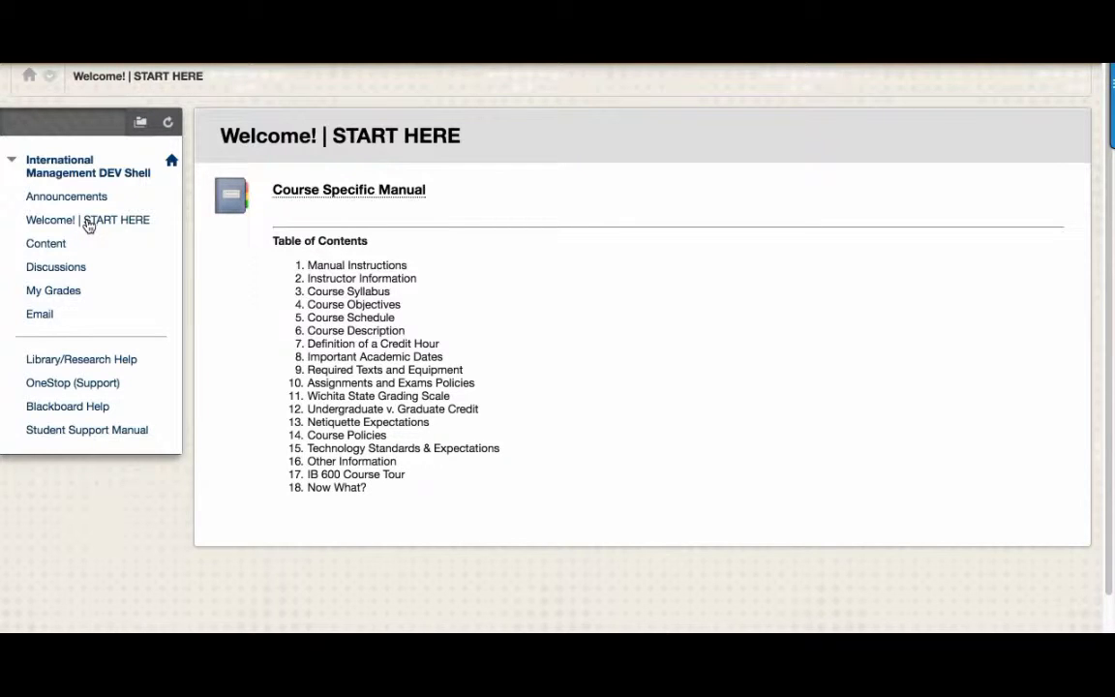
Open Content and browse the Week 1–4 folders and exam review files.
{"action": "left_click", "coordinate": [46, 243]}
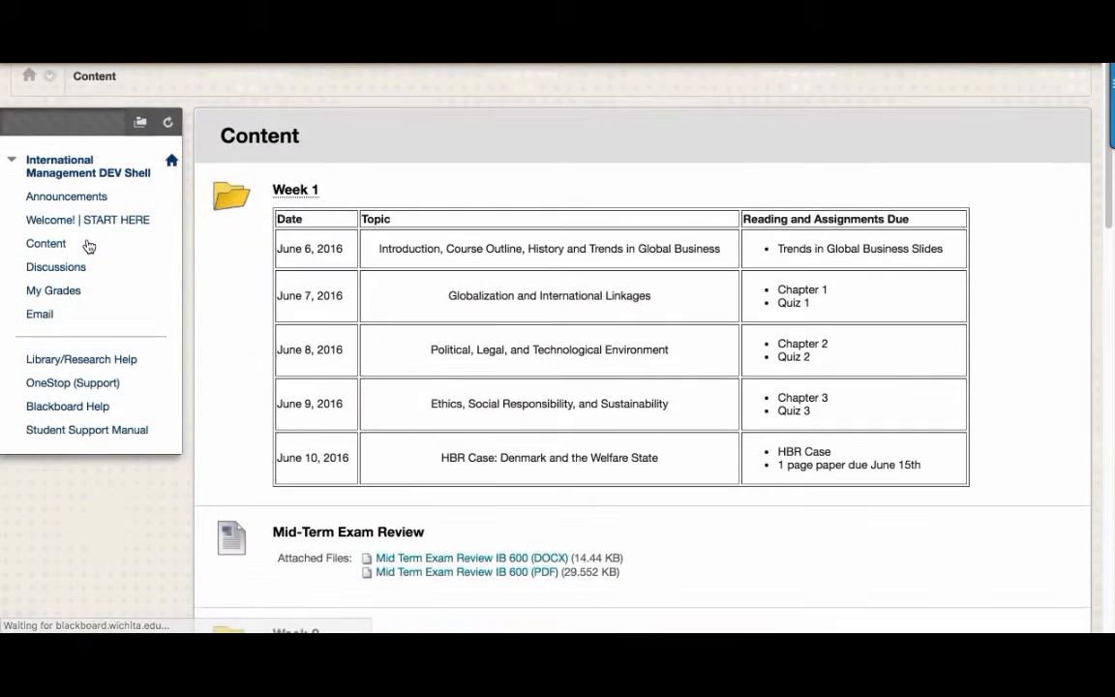
{"action": "scroll", "scroll_direction": "down", "scroll_amount": 3}
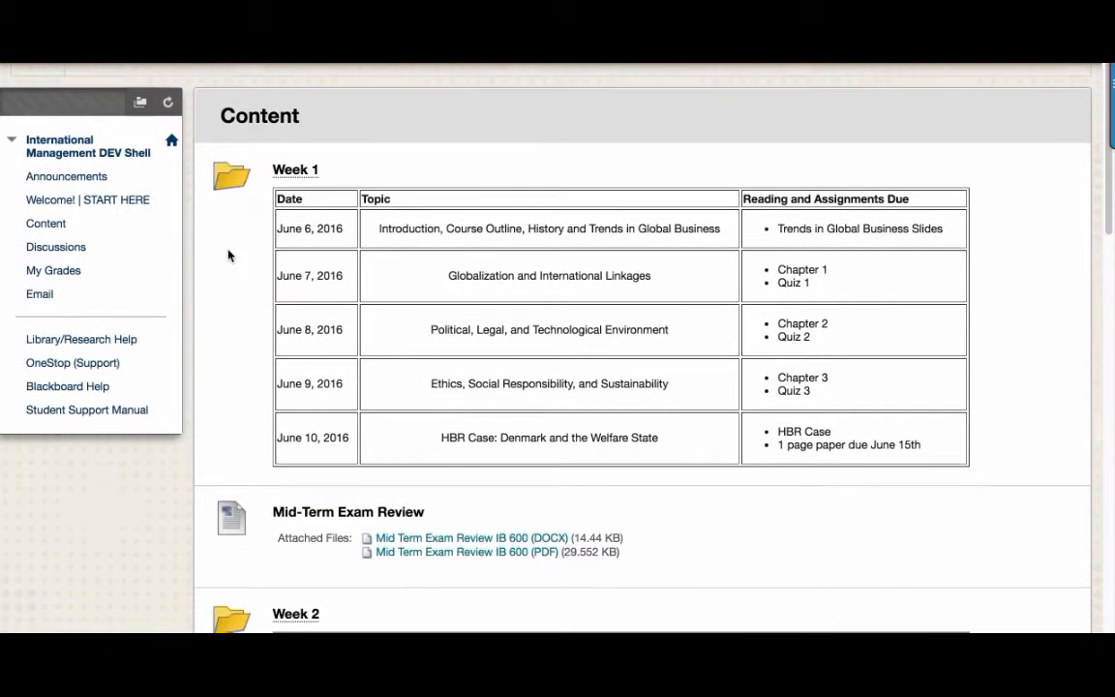
{"action": "scroll", "scroll_direction": "down", "scroll_amount": 3}
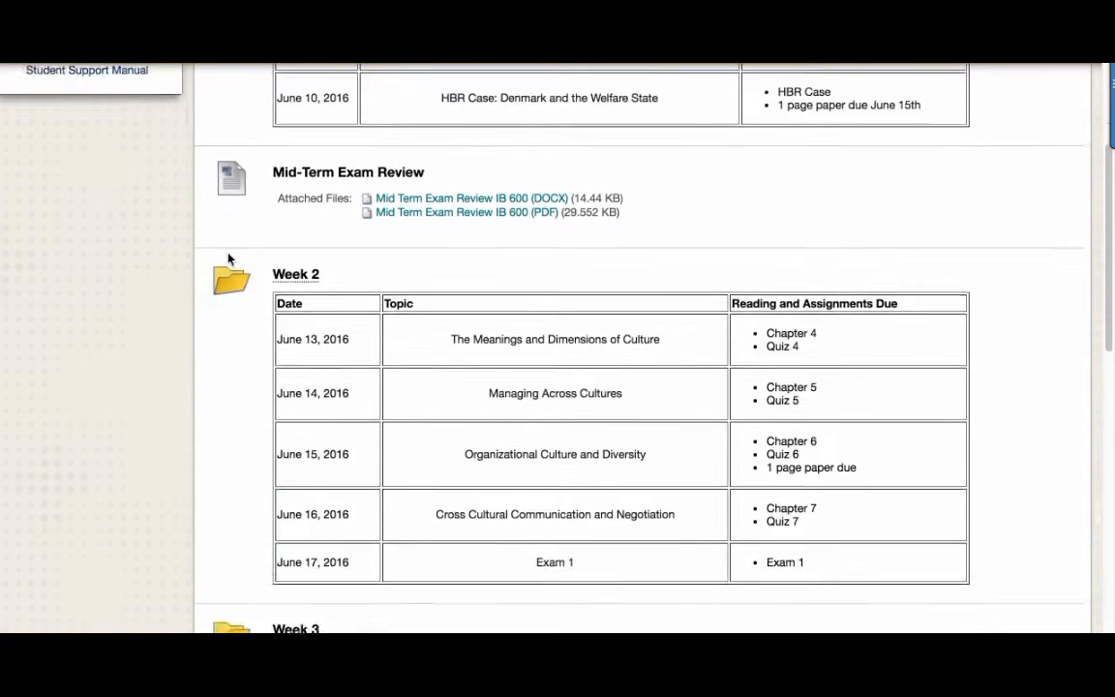
{"action": "scroll", "scroll_direction": "down", "scroll_amount": 3}
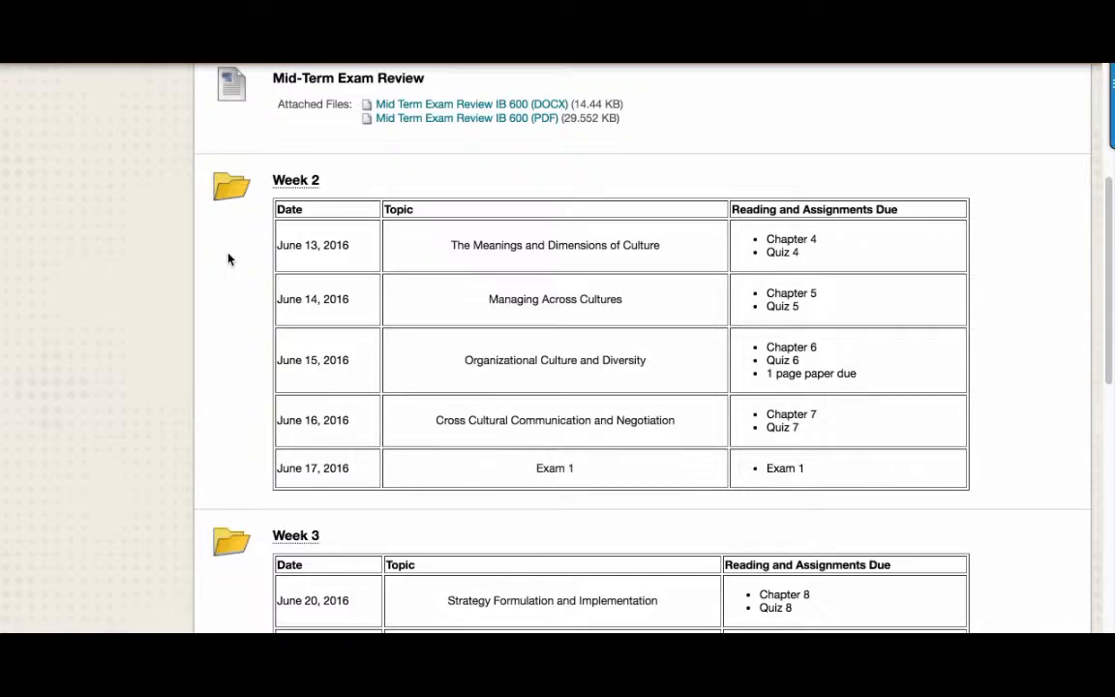
{"action": "scroll", "scroll_direction": "down", "scroll_amount": 3}
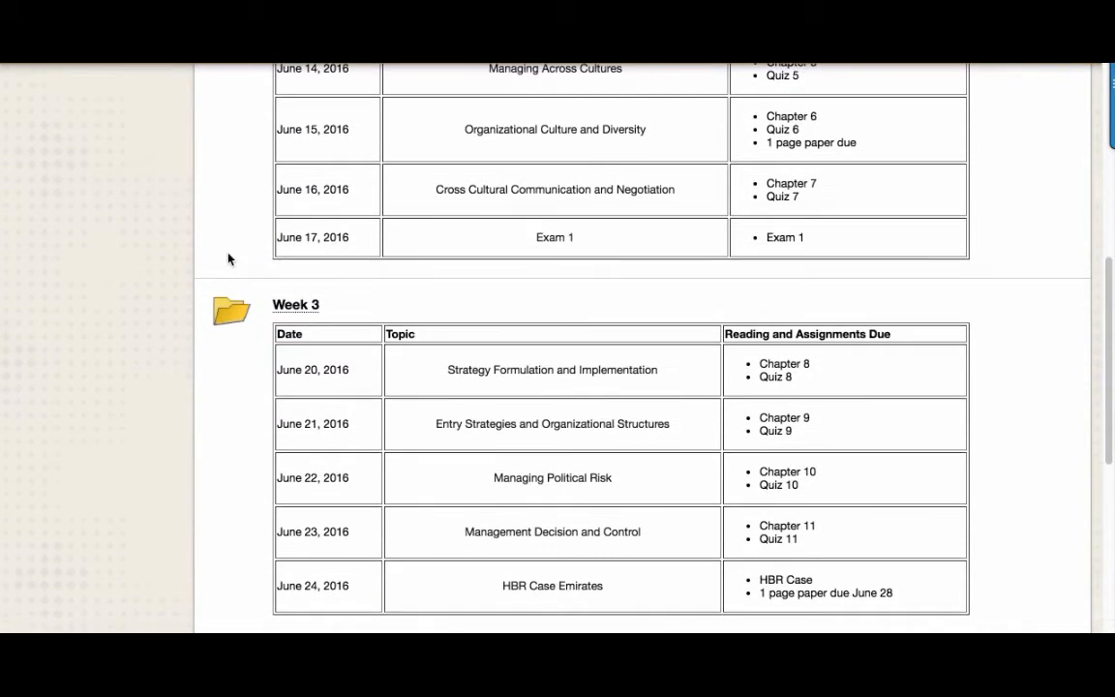
{"action": "scroll", "scroll_direction": "down", "scroll_amount": 3}
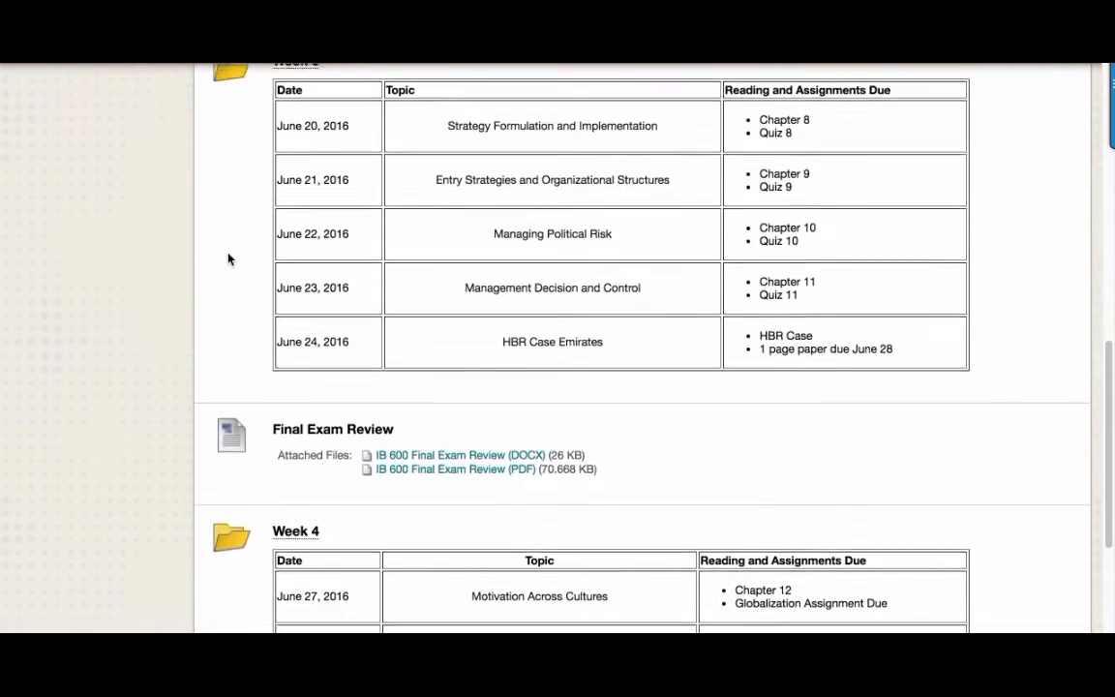
{"action": "scroll", "scroll_direction": "up", "scroll_amount": 3}
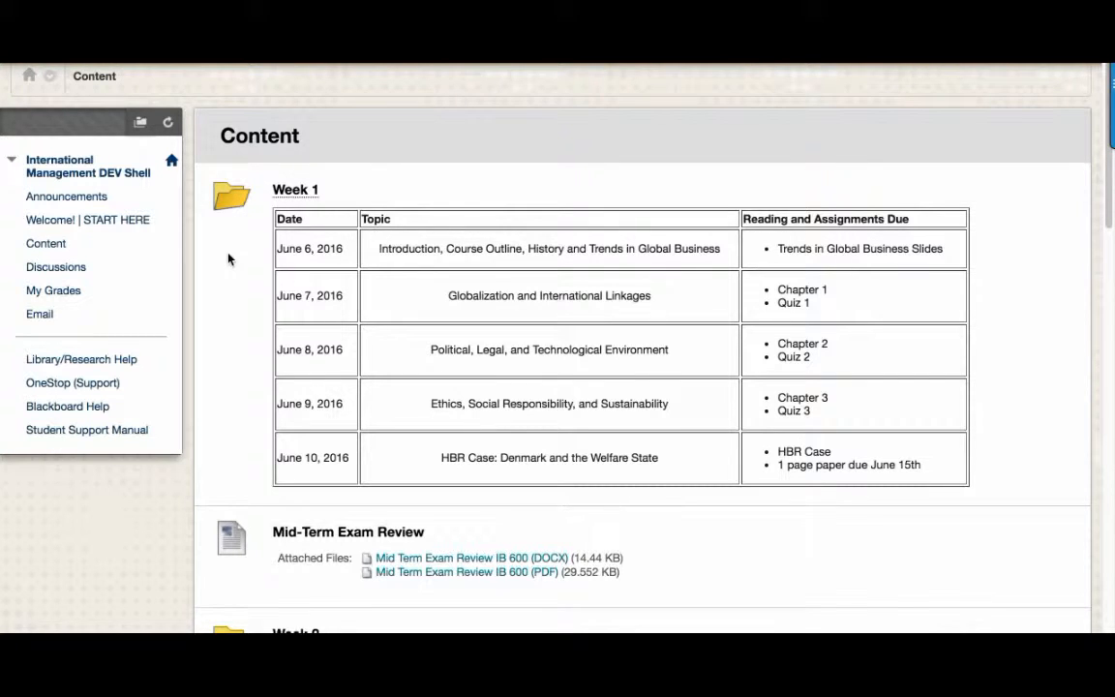
{"action": "mouse_move", "coordinate": [295, 189]}
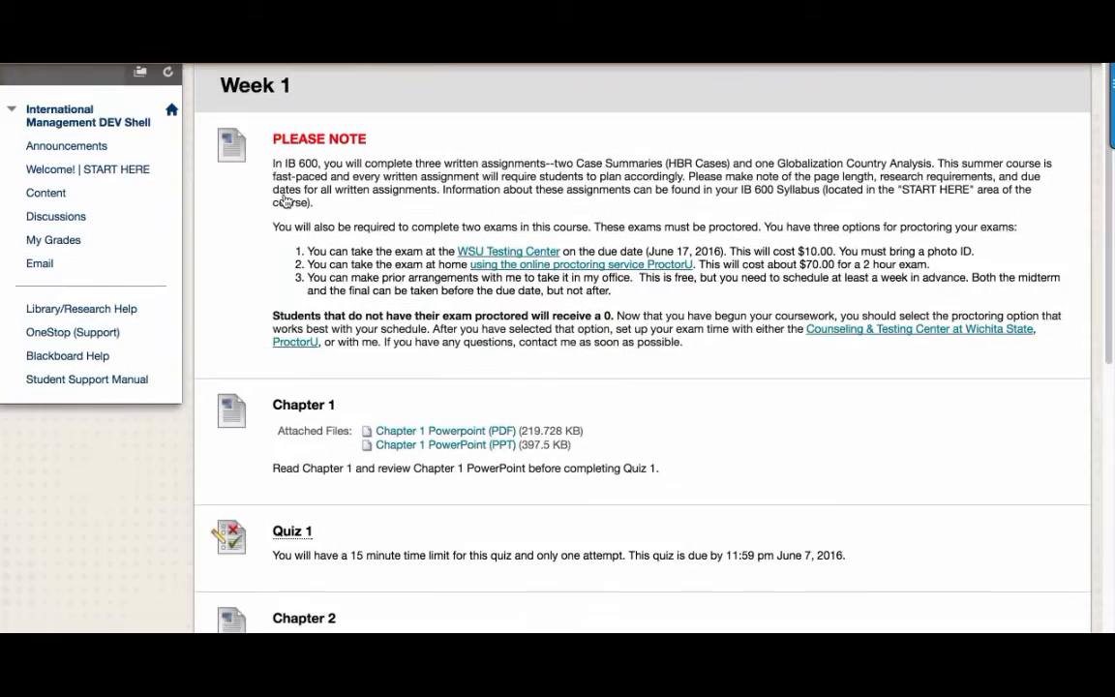
Scroll through Week 1's proctoring note, chapter slides, quizzes and HBR Case Analysis guide.
{"action": "scroll", "scroll_direction": "down", "scroll_amount": 3}
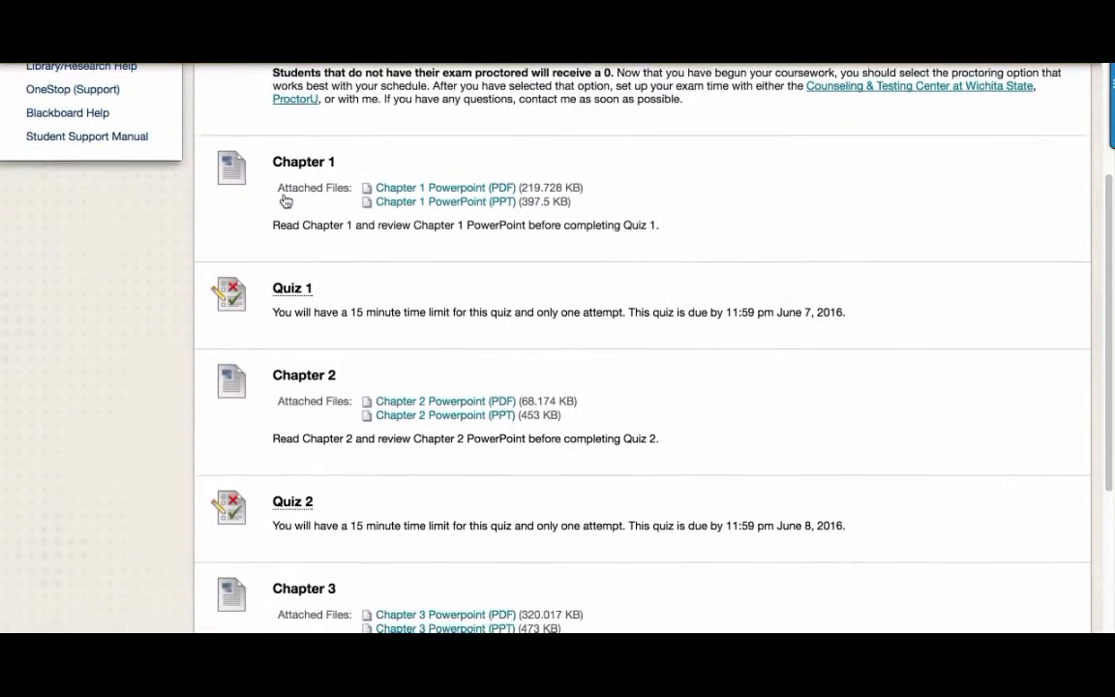
{"action": "scroll", "scroll_direction": "down", "scroll_amount": 3}
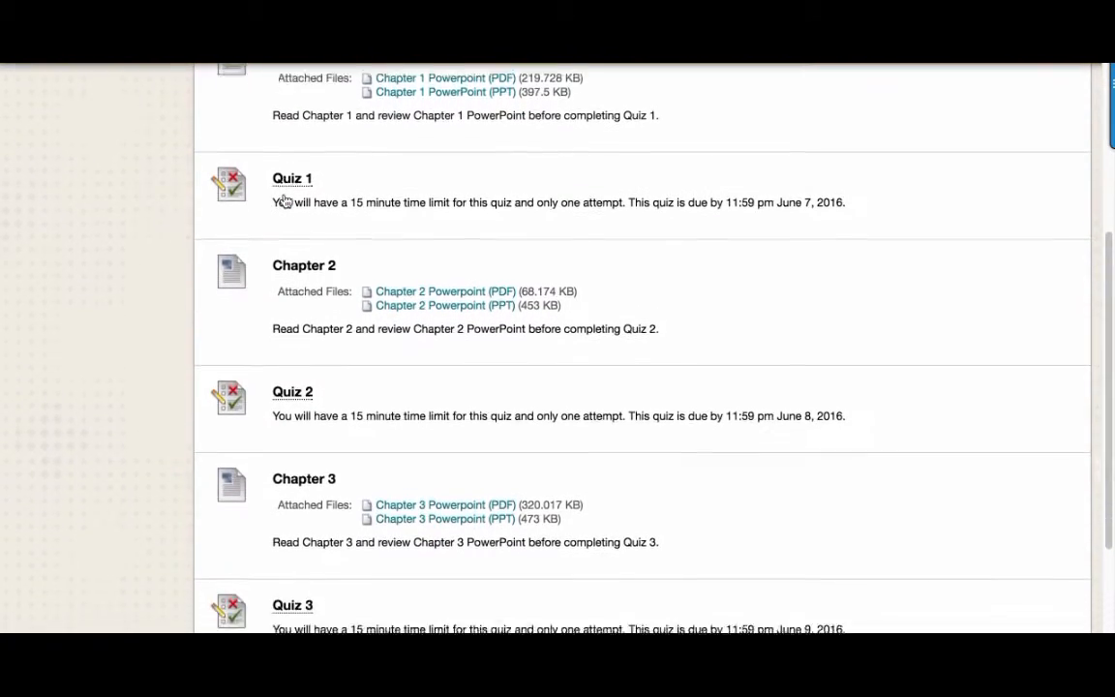
{"action": "scroll", "scroll_direction": "down", "scroll_amount": 3}
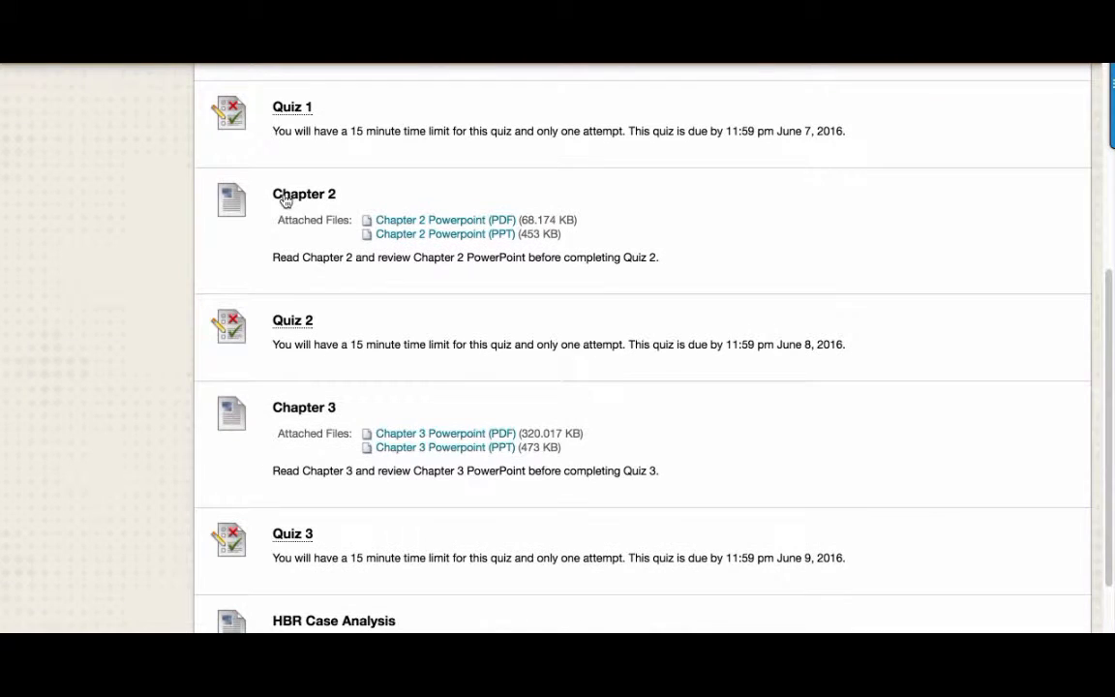
{"action": "scroll", "scroll_direction": "down", "scroll_amount": 3}
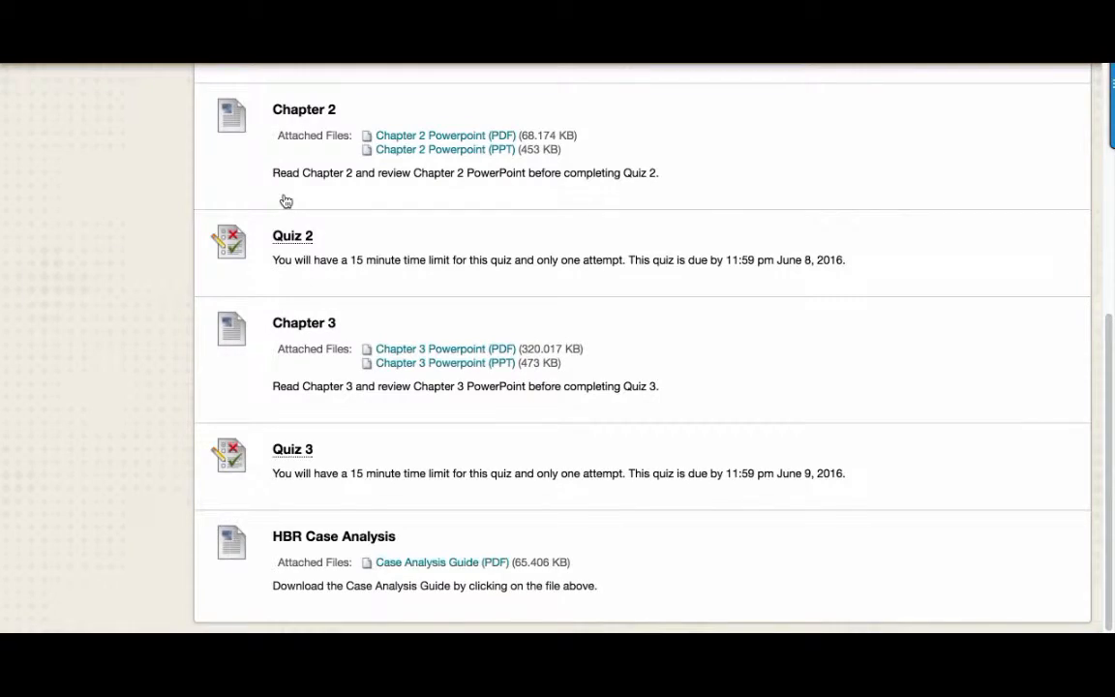
{"action": "scroll", "scroll_direction": "up", "scroll_amount": 3}
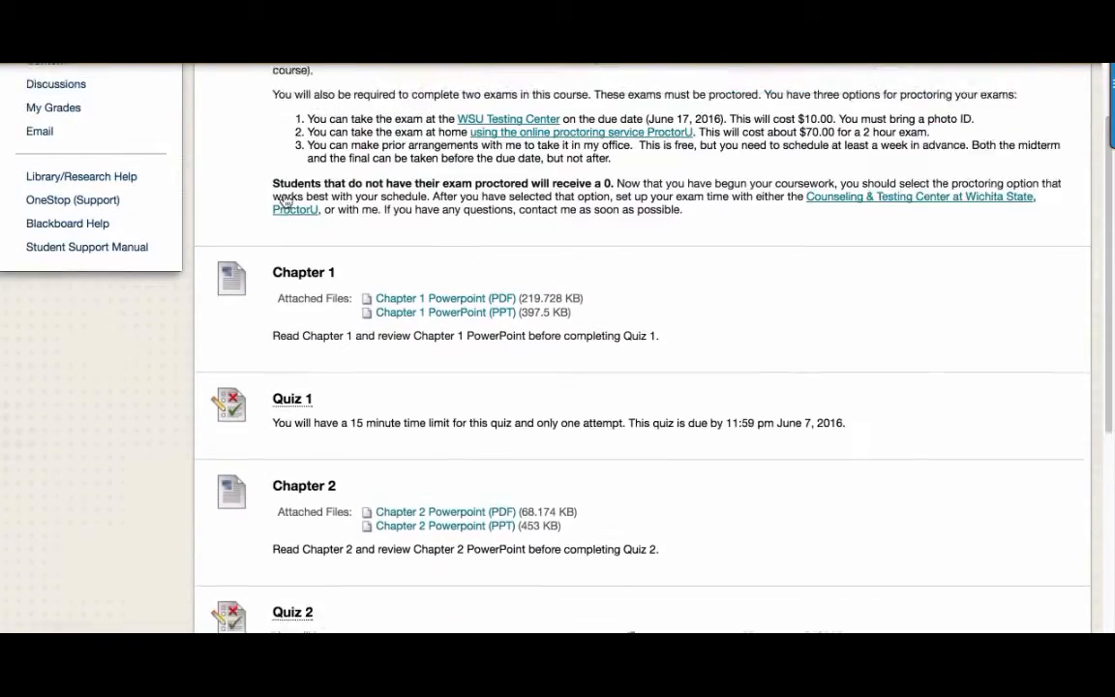
{"action": "scroll", "scroll_direction": "up", "scroll_amount": 3}
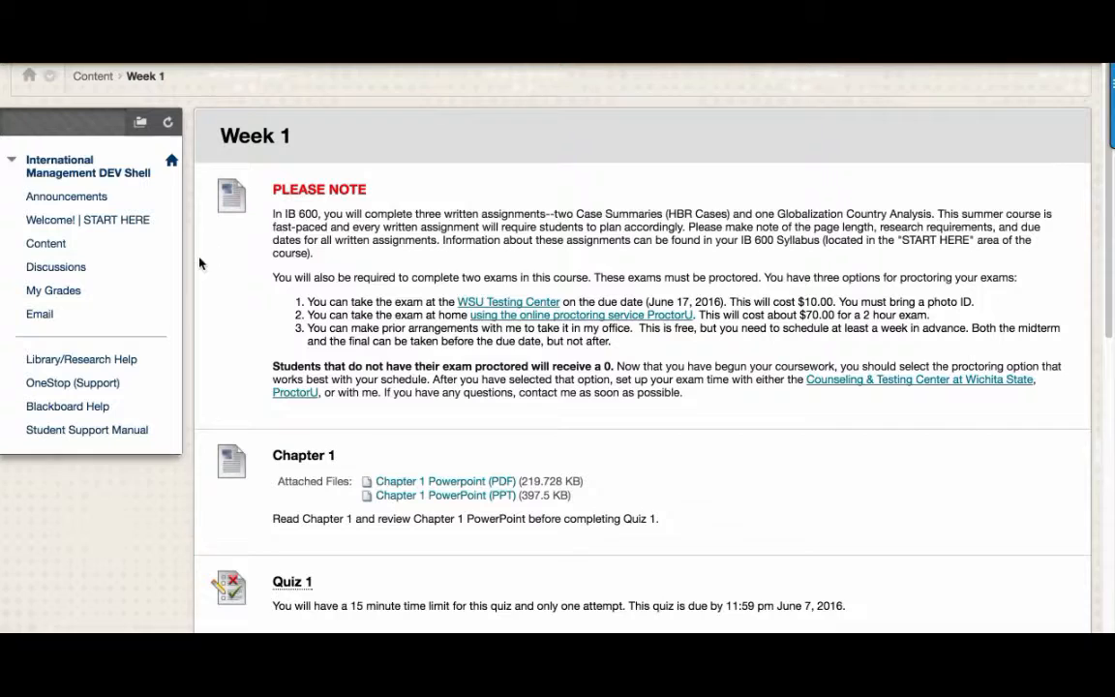
Open the Discussion Board with the Coffee Shop and Ask the Instructor forums.
{"action": "left_click", "coordinate": [55, 266]}
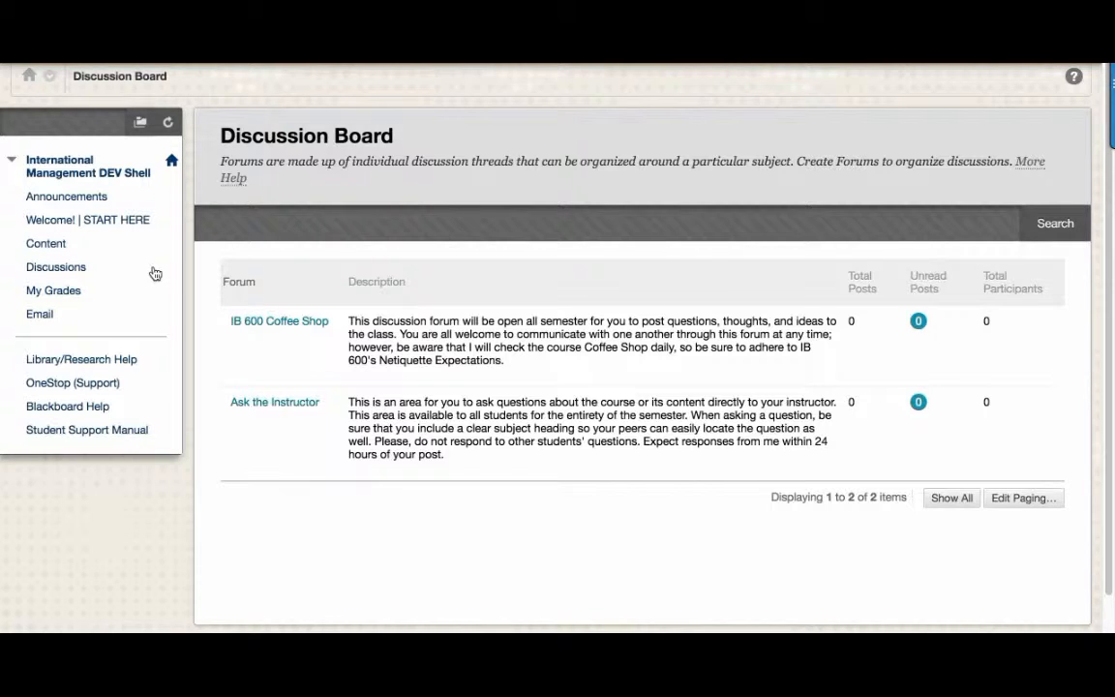
{"action": "left_click", "coordinate": [53, 290]}
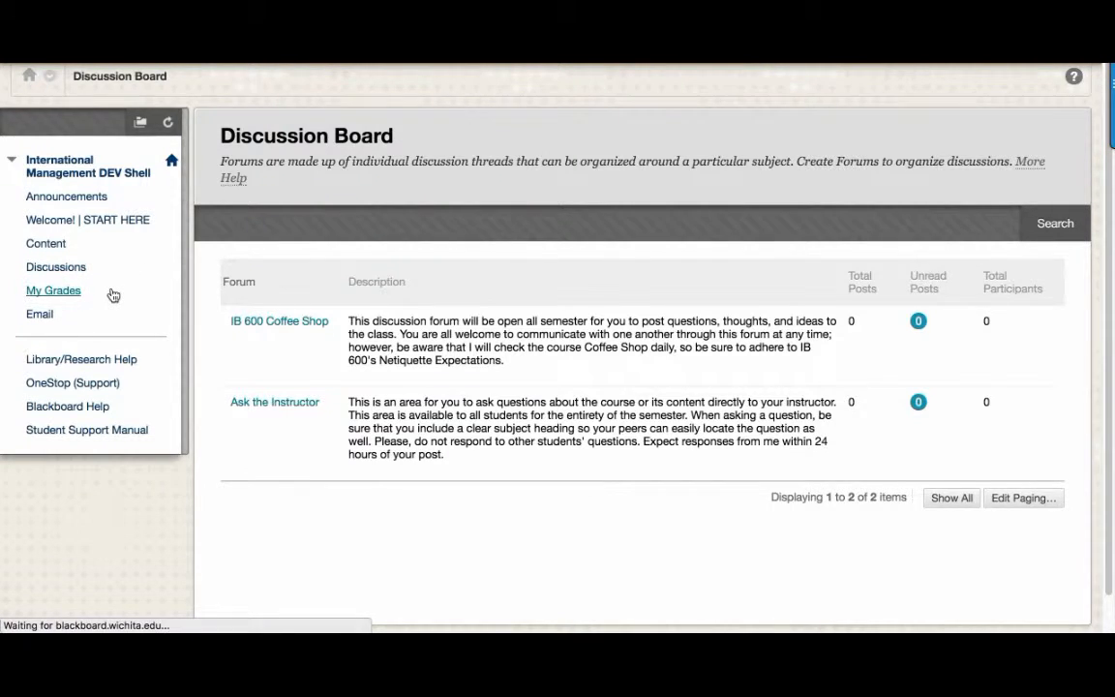
Open My Grades and review quiz, assignment and exam due dates and points.
{"action": "left_click", "coordinate": [54, 290]}
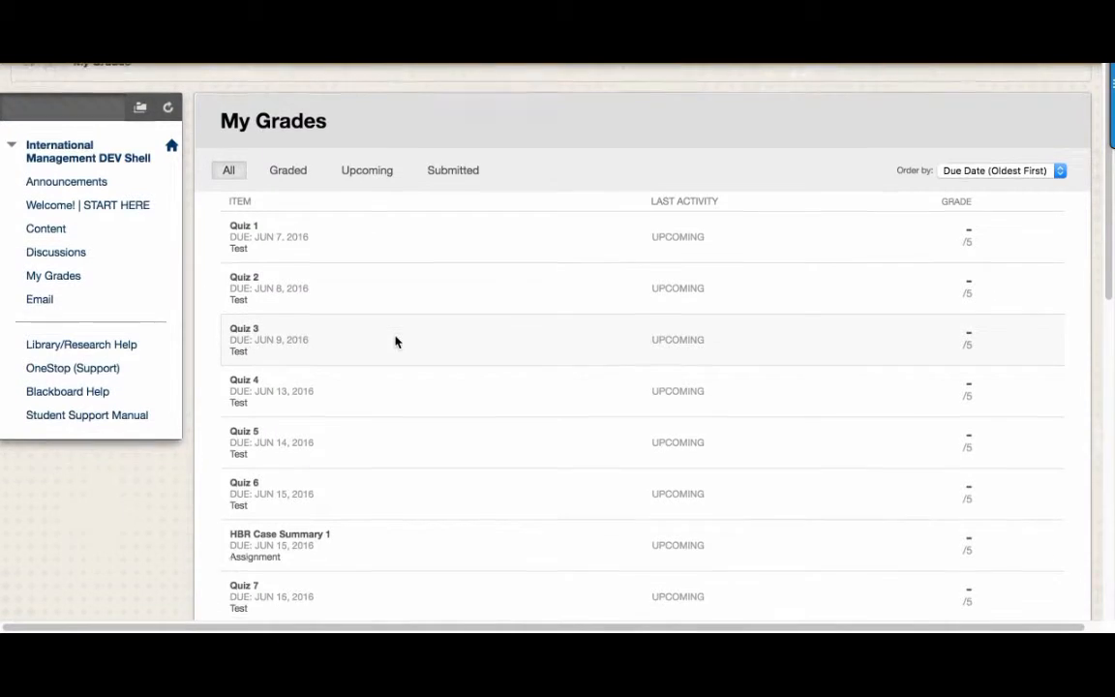
{"action": "scroll", "scroll_direction": "down", "scroll_amount": 3}
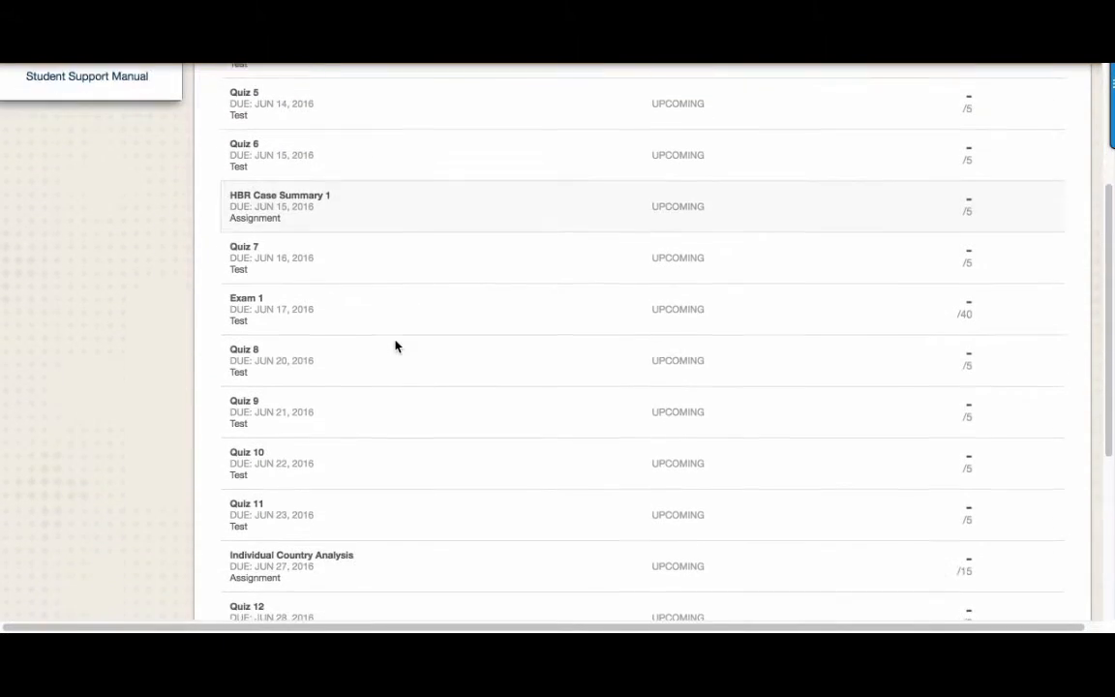
{"action": "scroll", "scroll_direction": "down", "scroll_amount": 3}
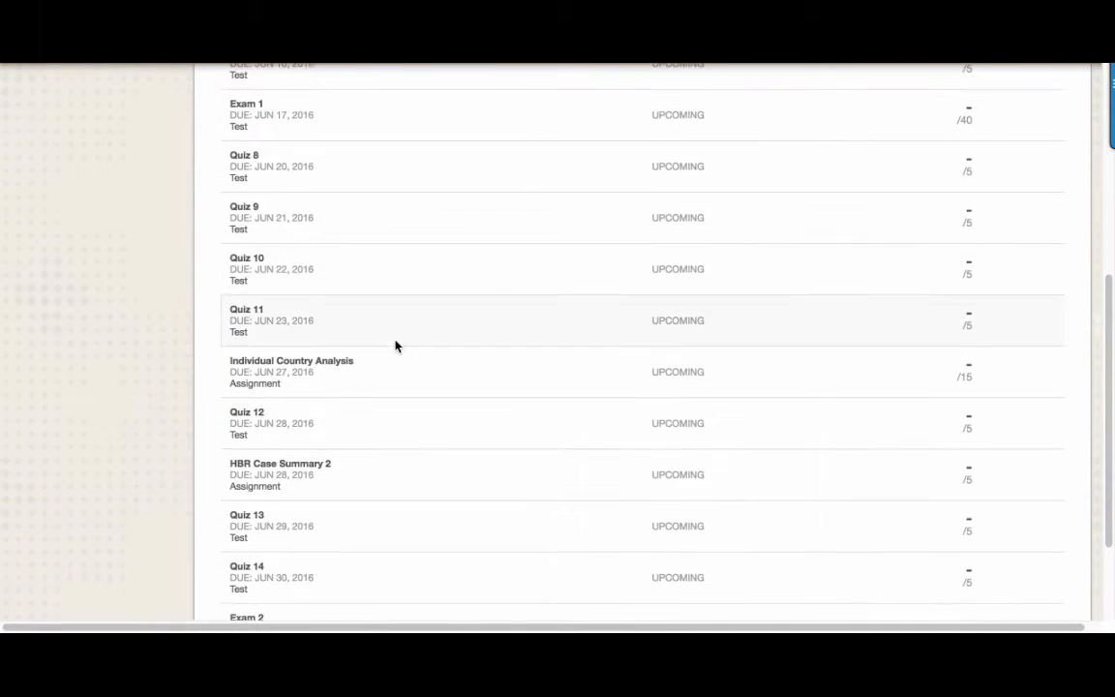
{"action": "scroll", "scroll_direction": "down", "scroll_amount": 3}
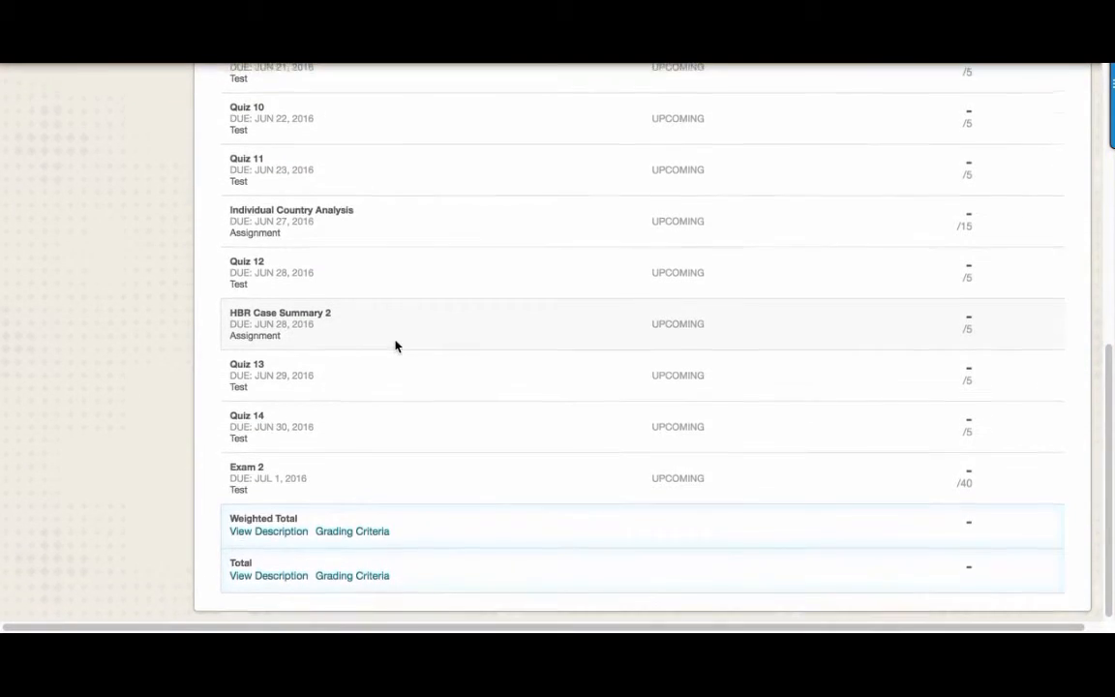
{"action": "scroll", "scroll_direction": "up", "scroll_amount": 3}
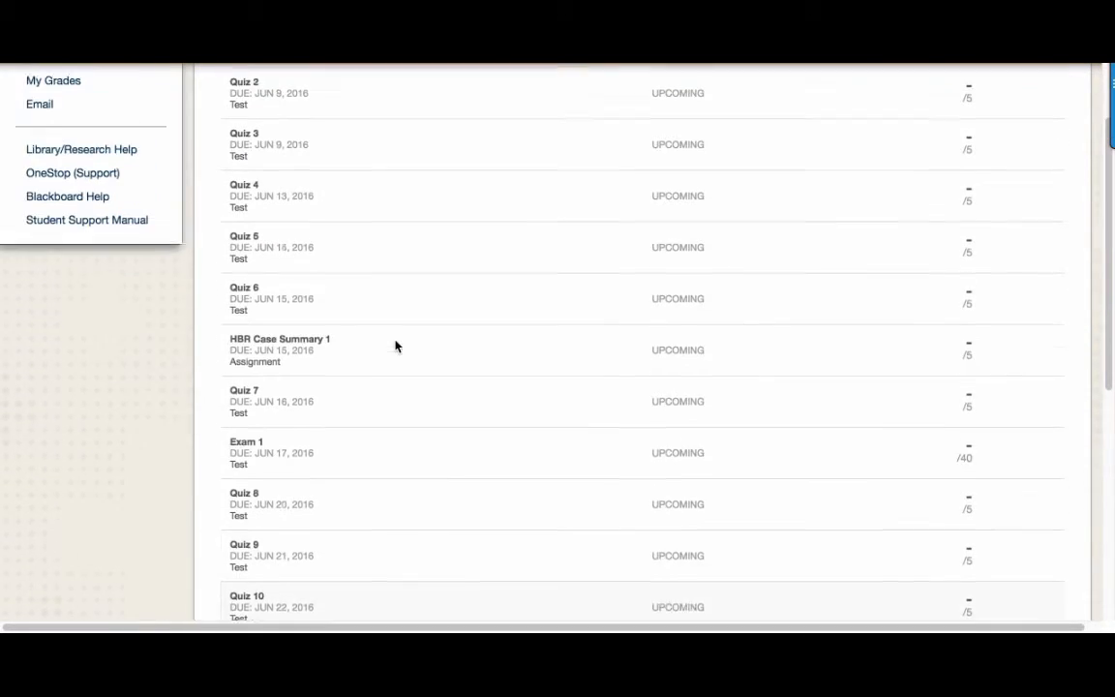
{"action": "scroll", "scroll_direction": "up", "scroll_amount": 3}
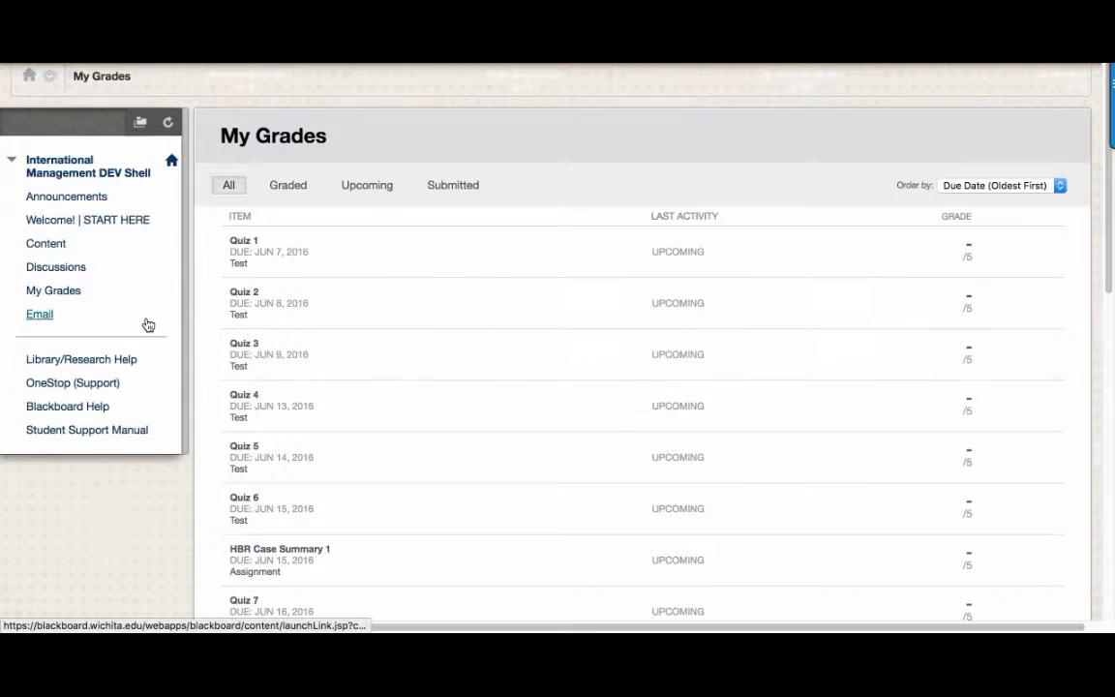
Review the Send Email recipient options, then open Library/Research Help.
{"action": "left_click", "coordinate": [38, 313]}
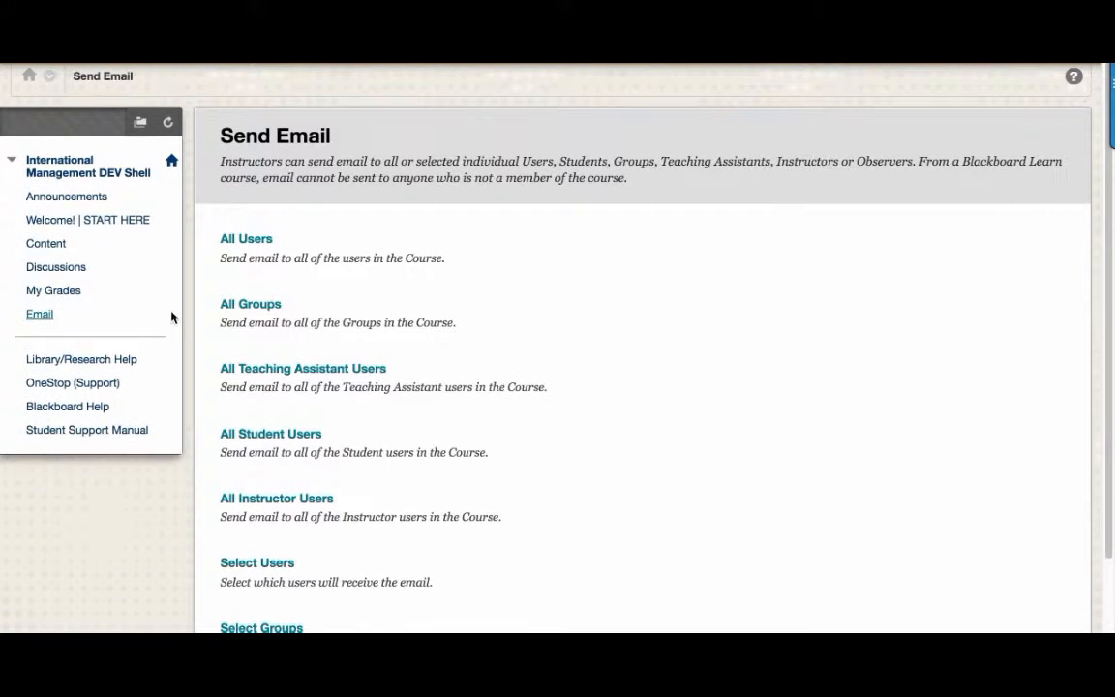
{"action": "scroll", "scroll_direction": "down", "scroll_amount": 3}
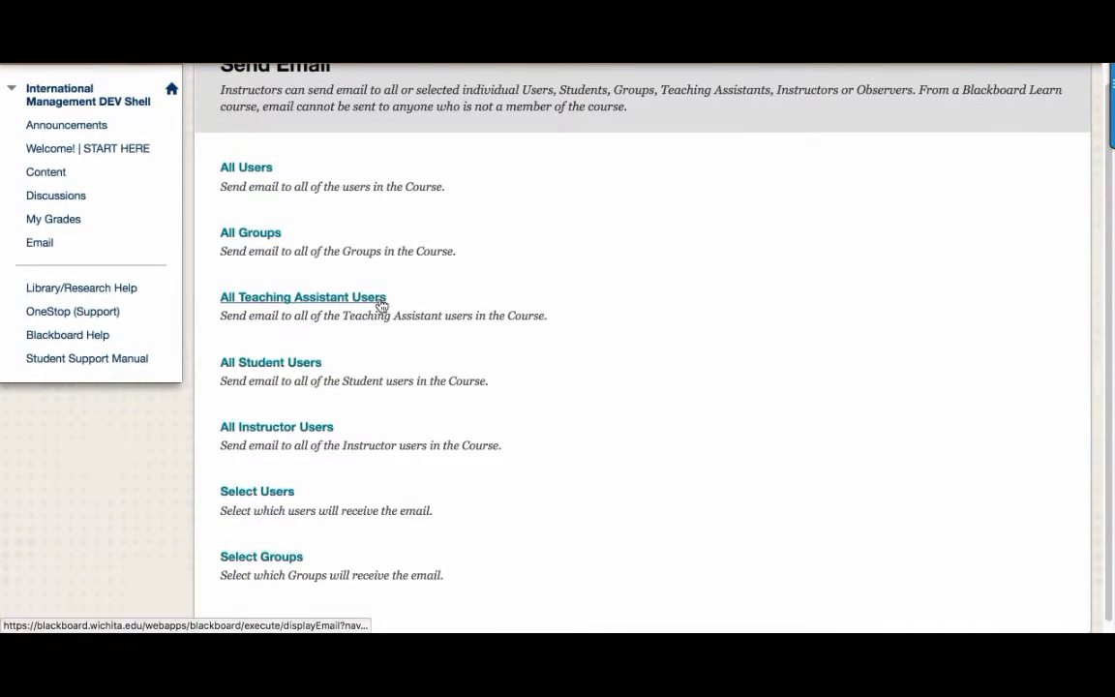
{"action": "scroll", "scroll_direction": "down", "scroll_amount": 3}
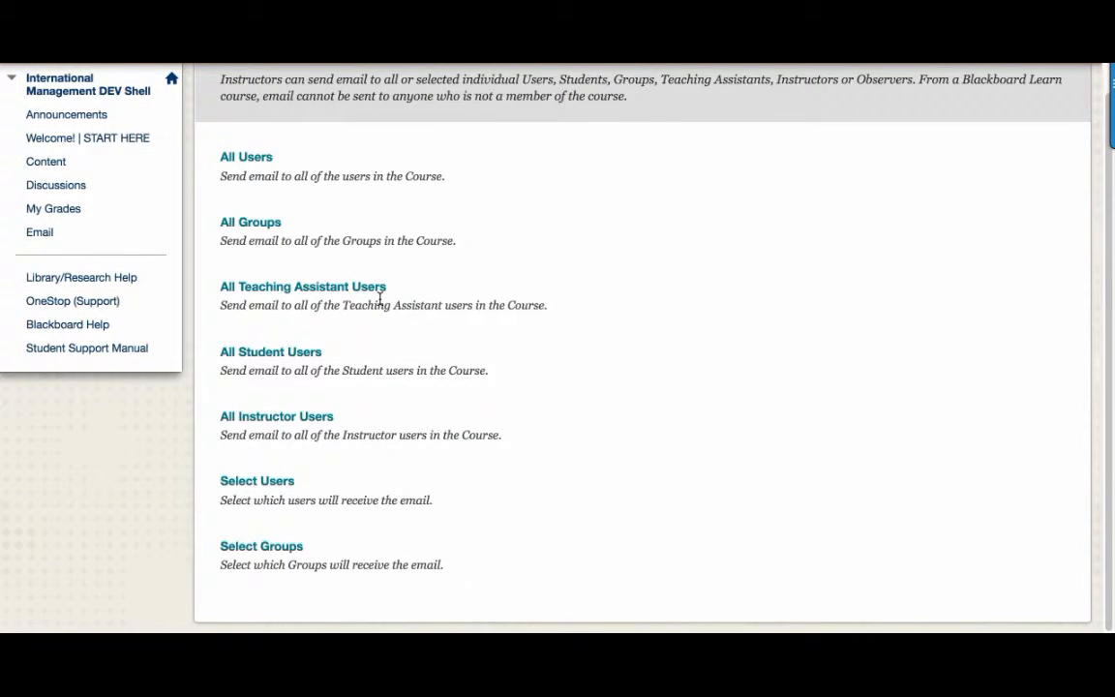
{"action": "mouse_move", "coordinate": [356, 302]}
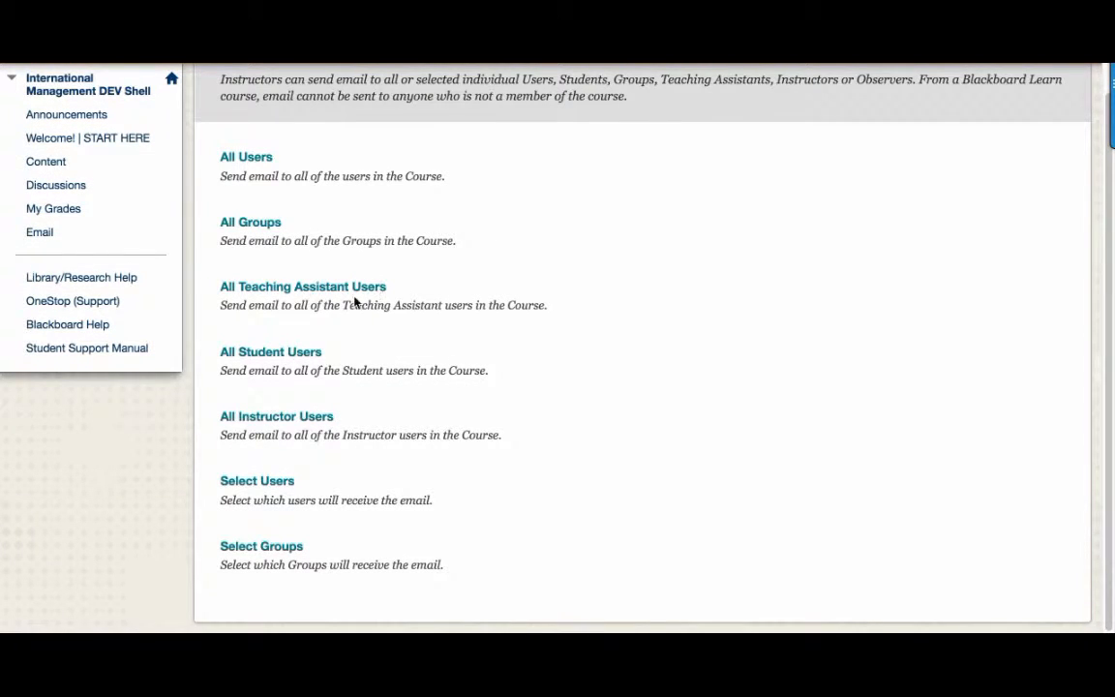
{"action": "left_click", "coordinate": [80, 276]}
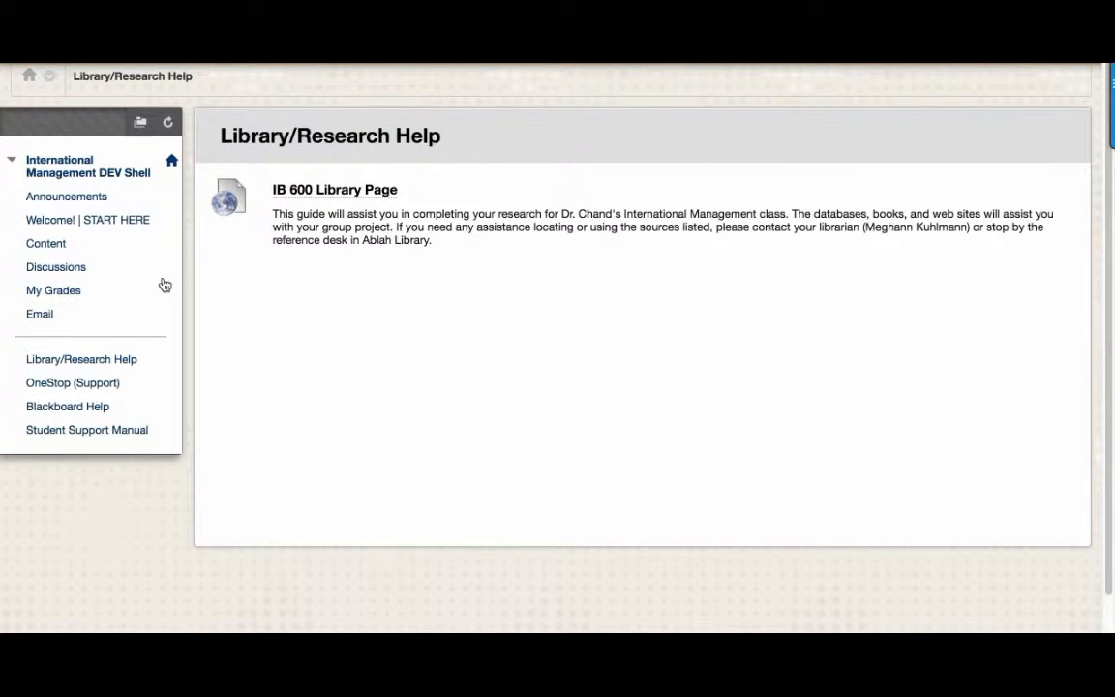
{"action": "mouse_move", "coordinate": [289, 203]}
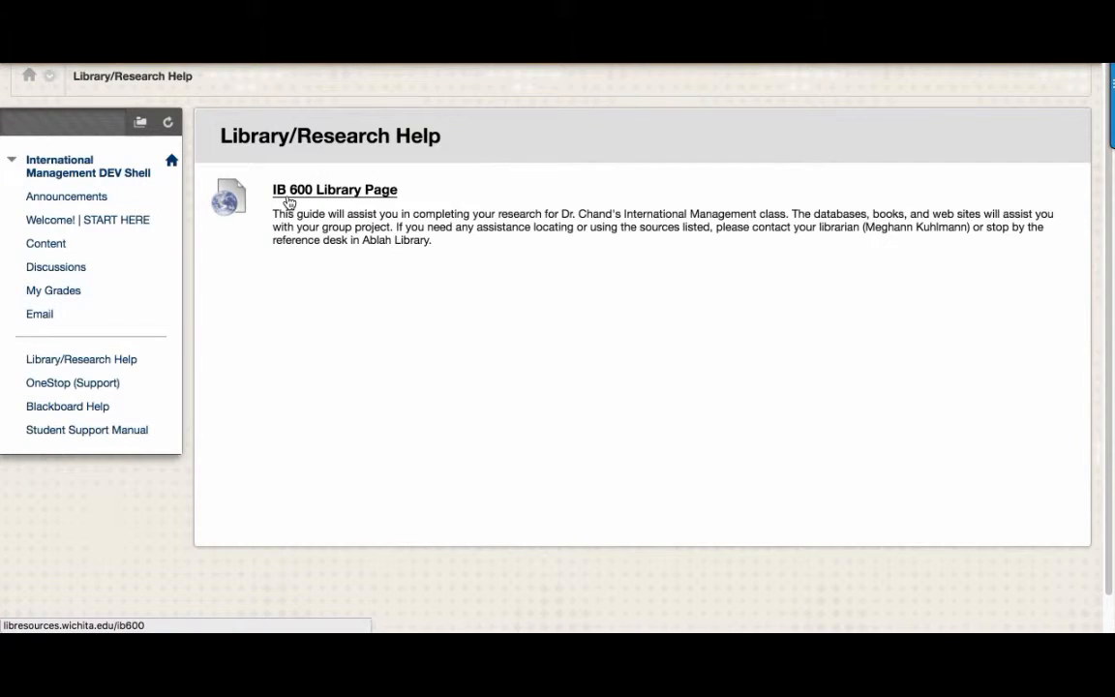
{"action": "mouse_move", "coordinate": [193, 369]}
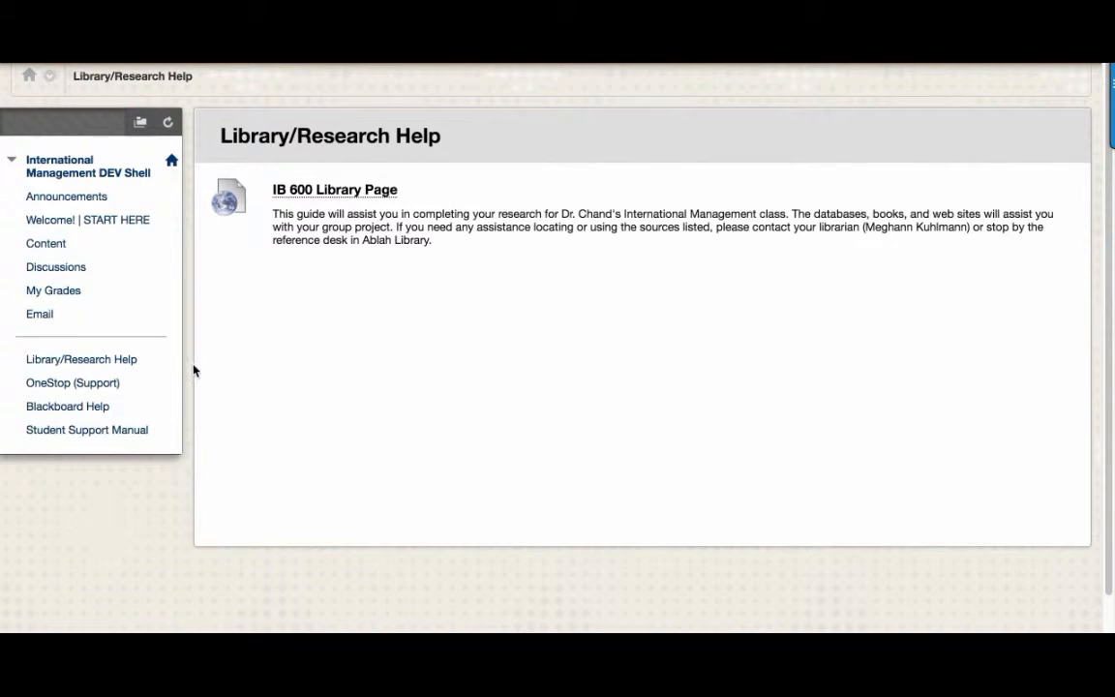
{"action": "mouse_move", "coordinate": [171, 384]}
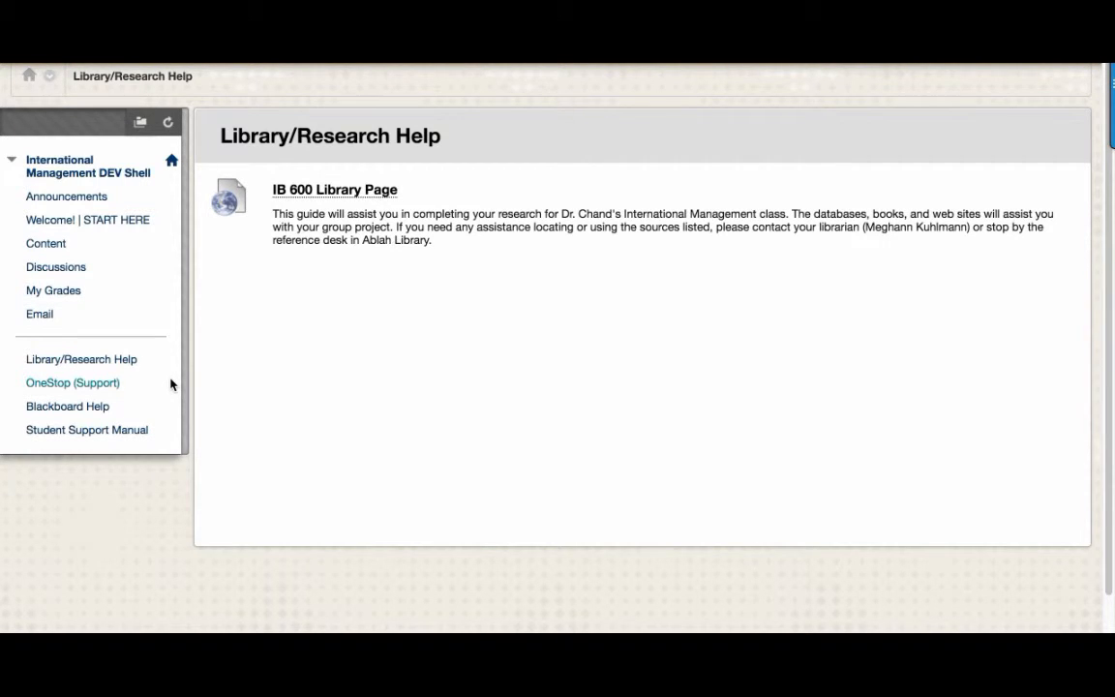
Go back to the Announcements page, which reports no announcements.
{"action": "left_click", "coordinate": [66, 196]}
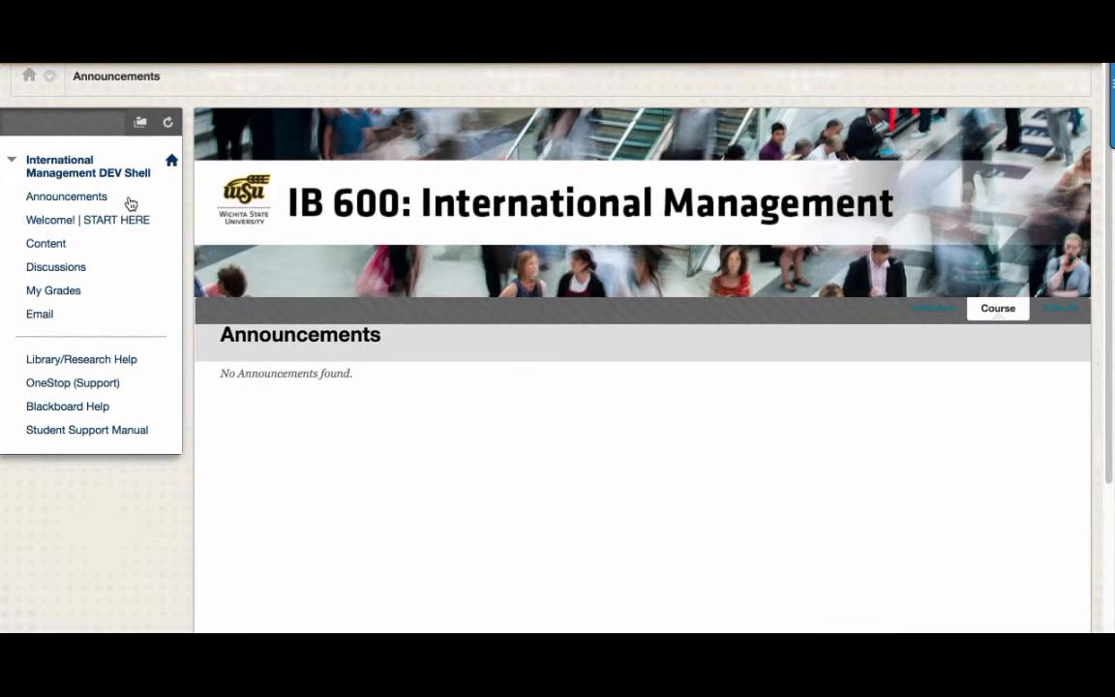
{"action": "mouse_move", "coordinate": [88, 219]}
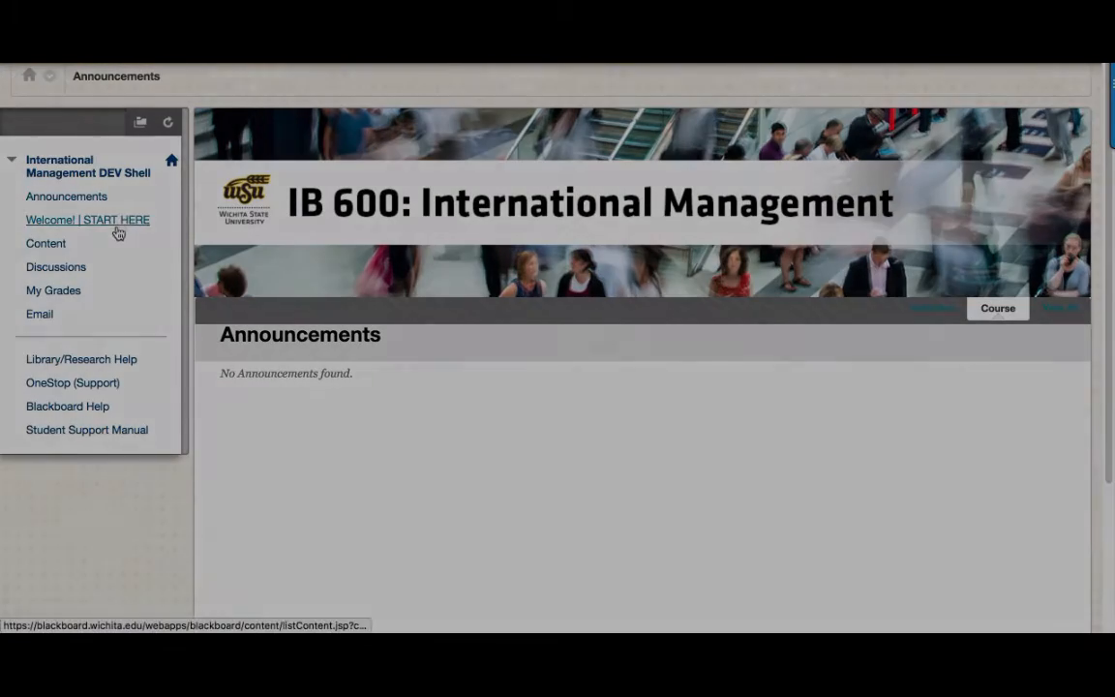